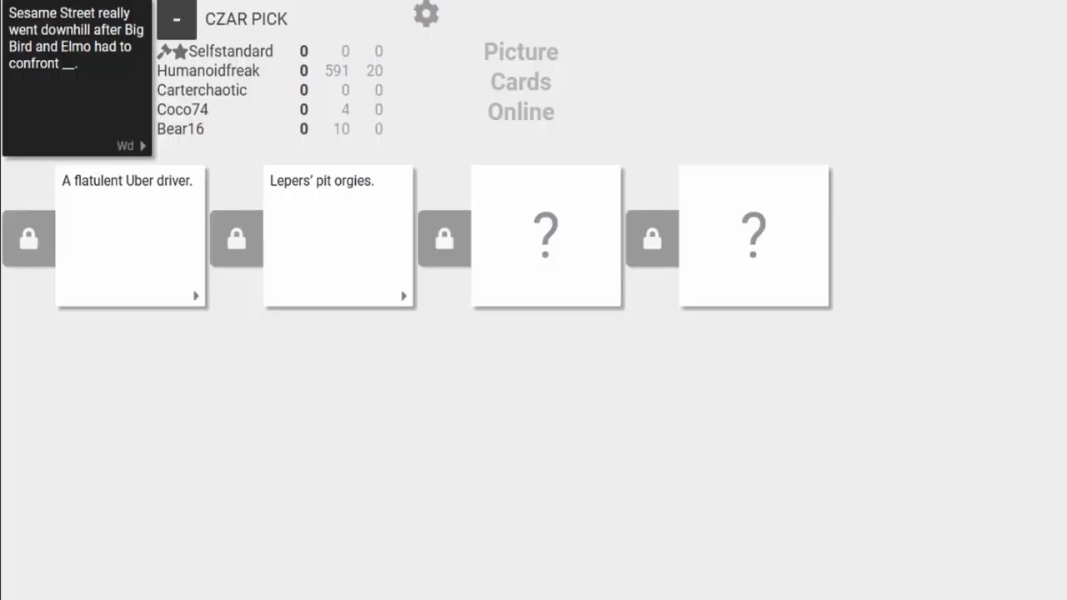
# Reveal the third and last hidden answers, including the Seth MacFarlane gag card
pyautogui.click(545, 237)
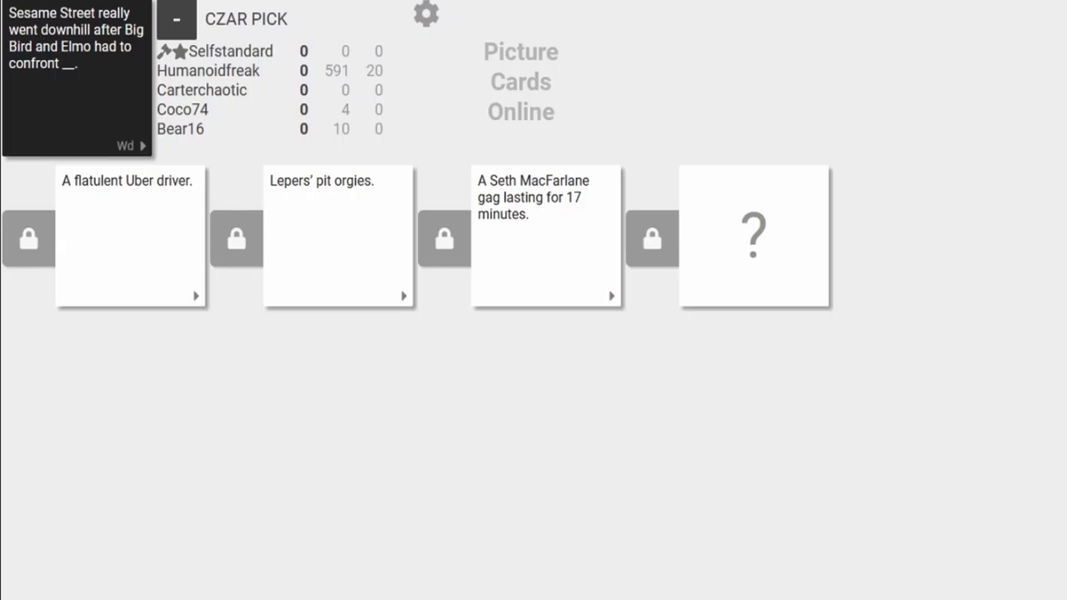
pyautogui.click(753, 237)
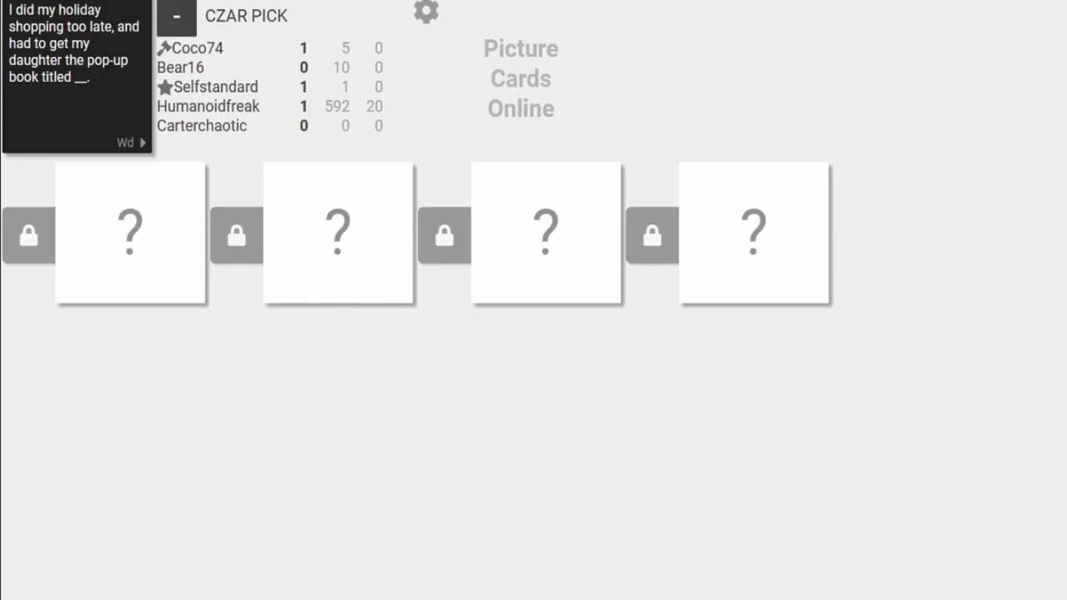
# Reveal another market-study answer so three of four show, one of them Bacon
pyautogui.click(426, 12)
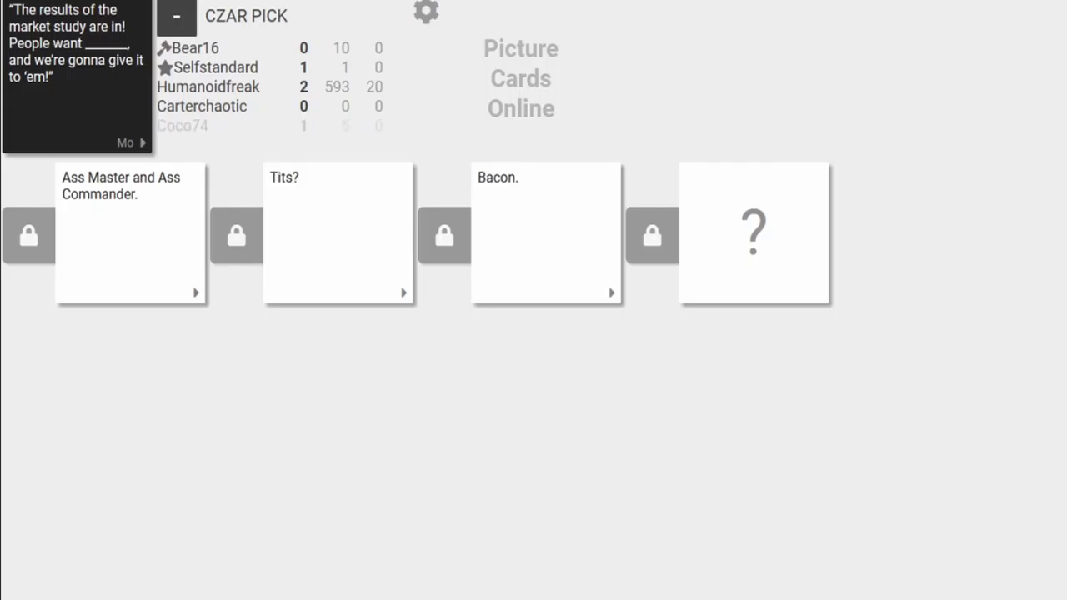
# Reveal the fourth market-study answer, the Apple Fraggles article link with Show Image
pyautogui.click(753, 233)
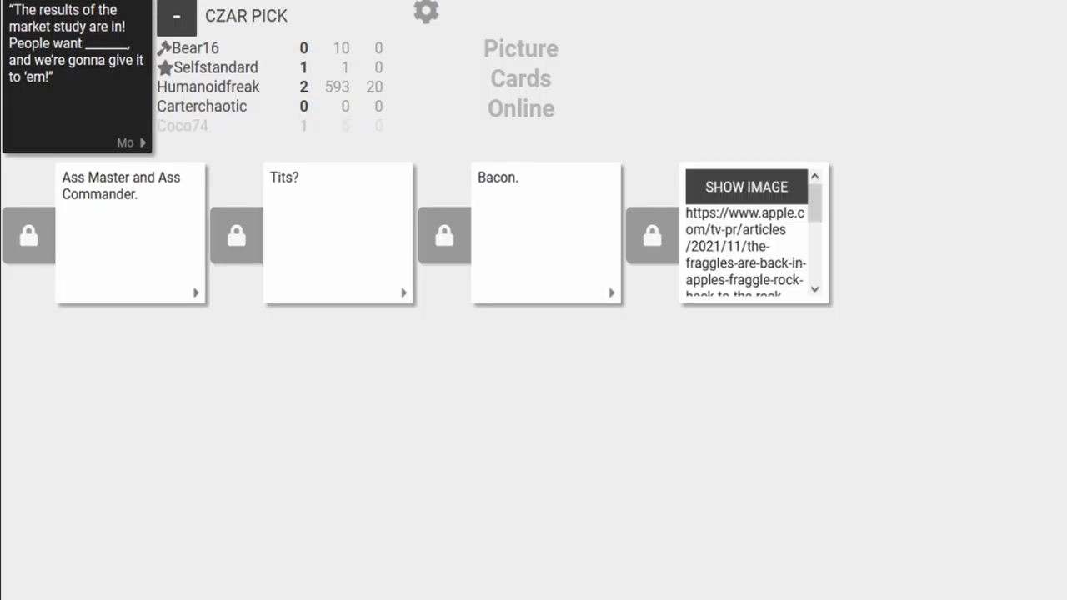
pyautogui.click(745, 186)
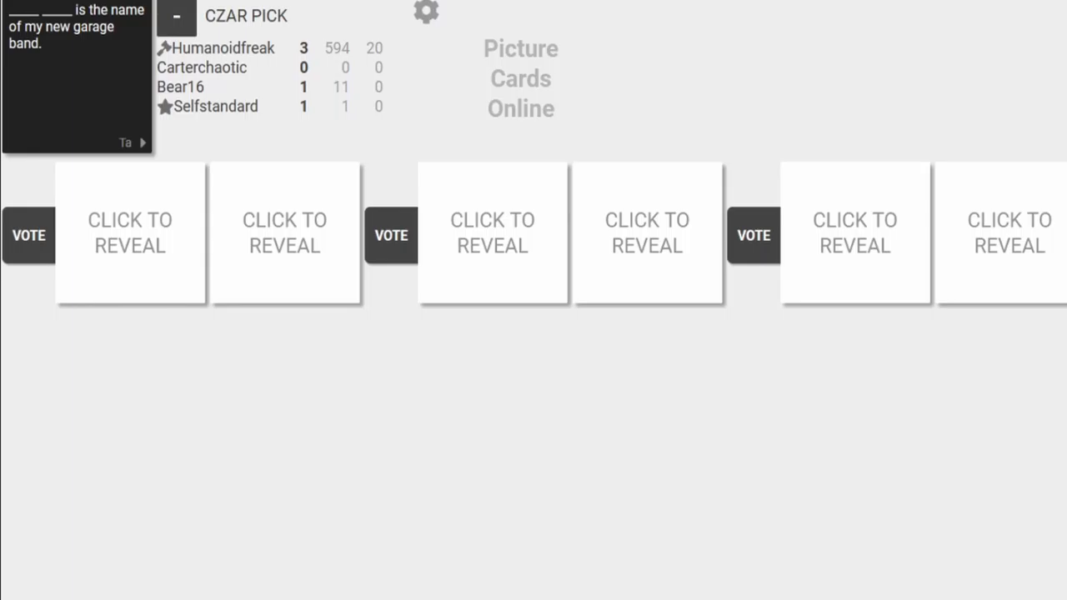
# Reveal the Owen's and Gravity pair and the final hidden garage-band answer
pyautogui.click(130, 233)
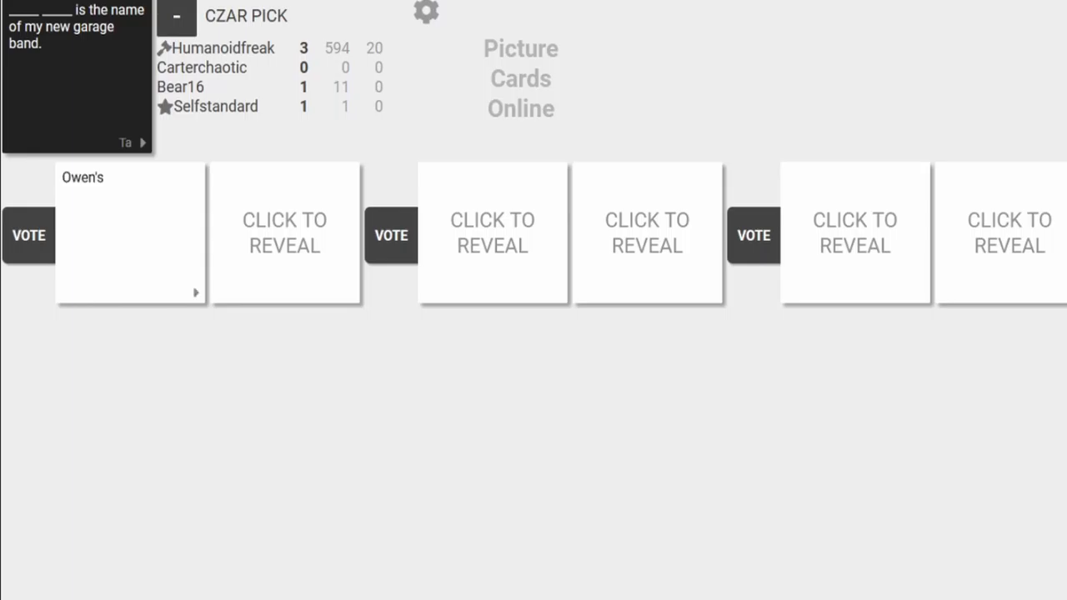
pyautogui.click(283, 234)
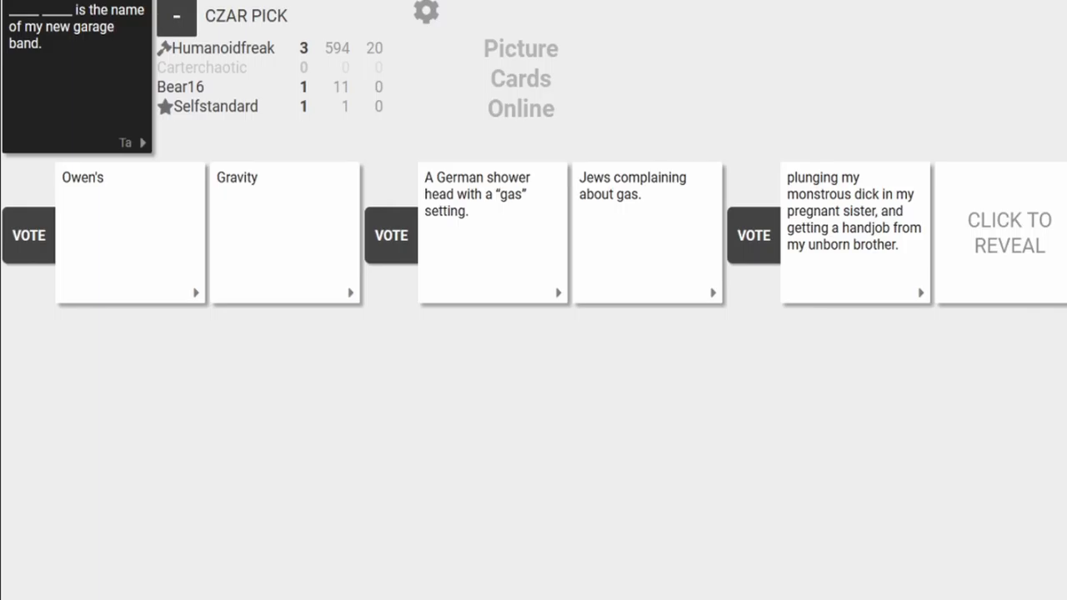
pyautogui.click(1008, 233)
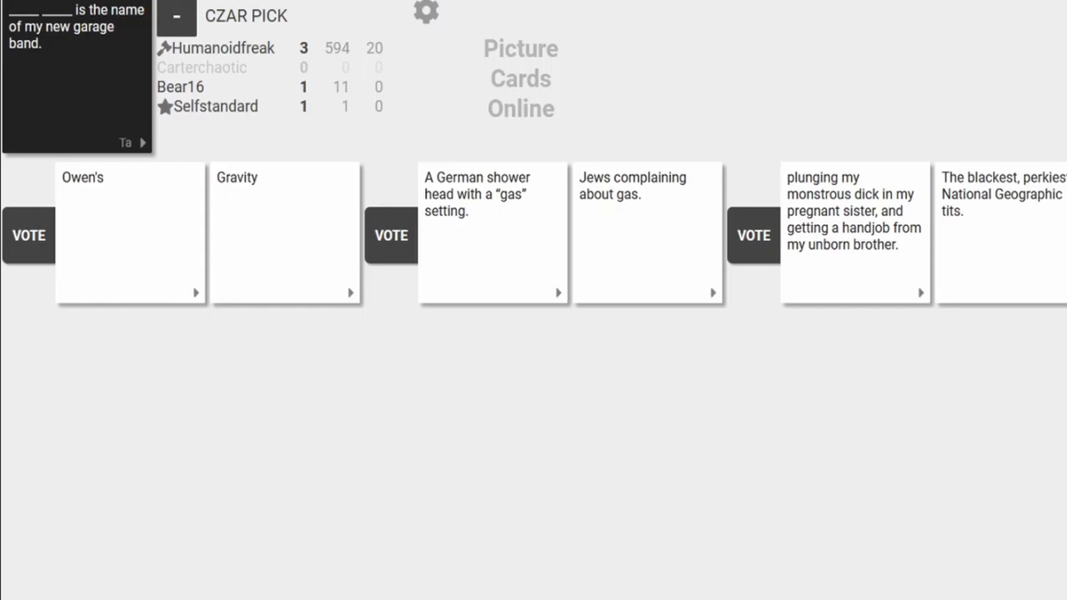